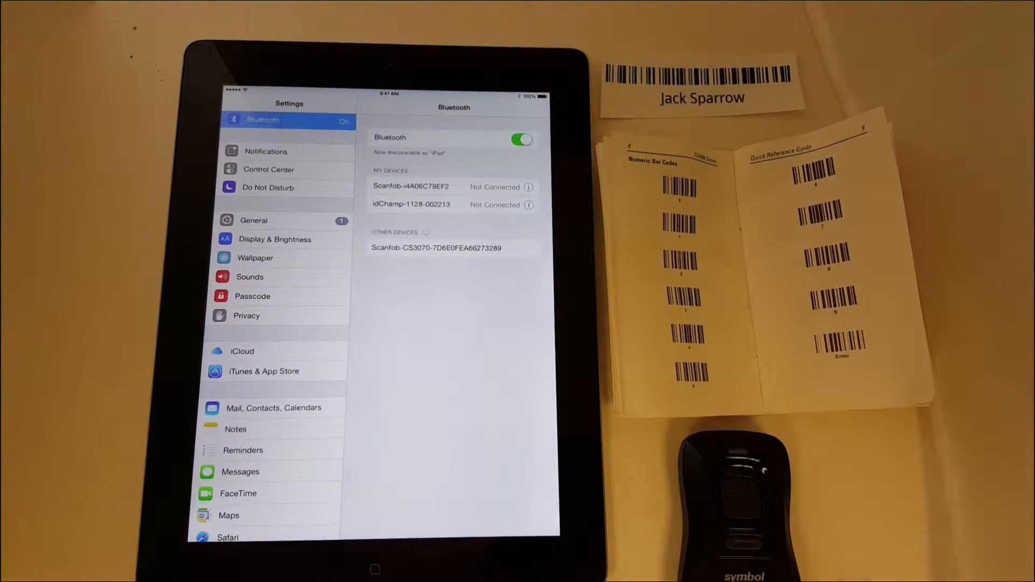
Confirm Bluetooth is on with the Scanfob scanners listed, then return to the home screen
{"action": "left_click", "coordinate": [435, 247]}
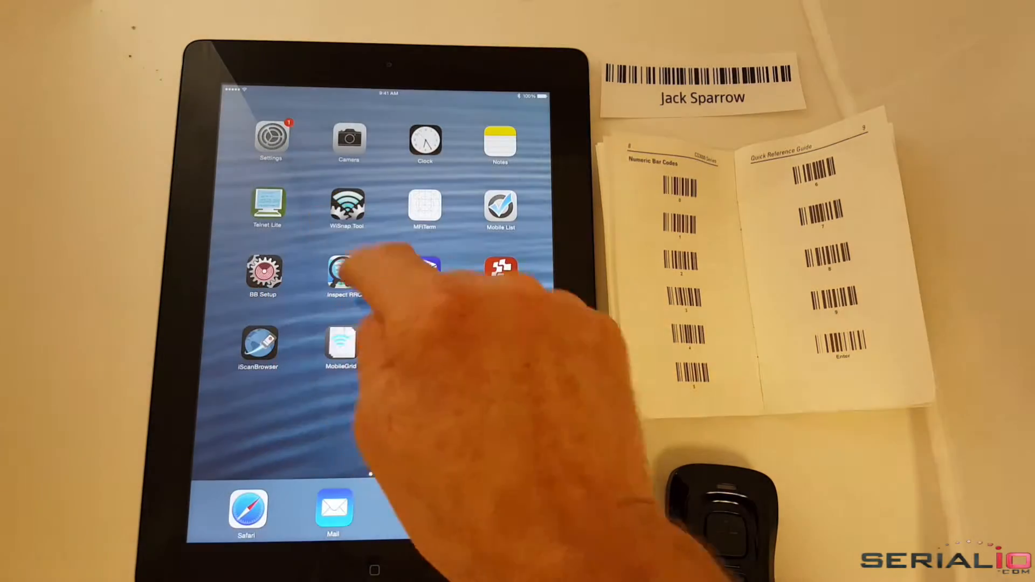
Launch MobileGrid, connect the Unknown model BLE scanner, and scan Jack Sparrow's tag into row 1
{"action": "left_click", "coordinate": [341, 346]}
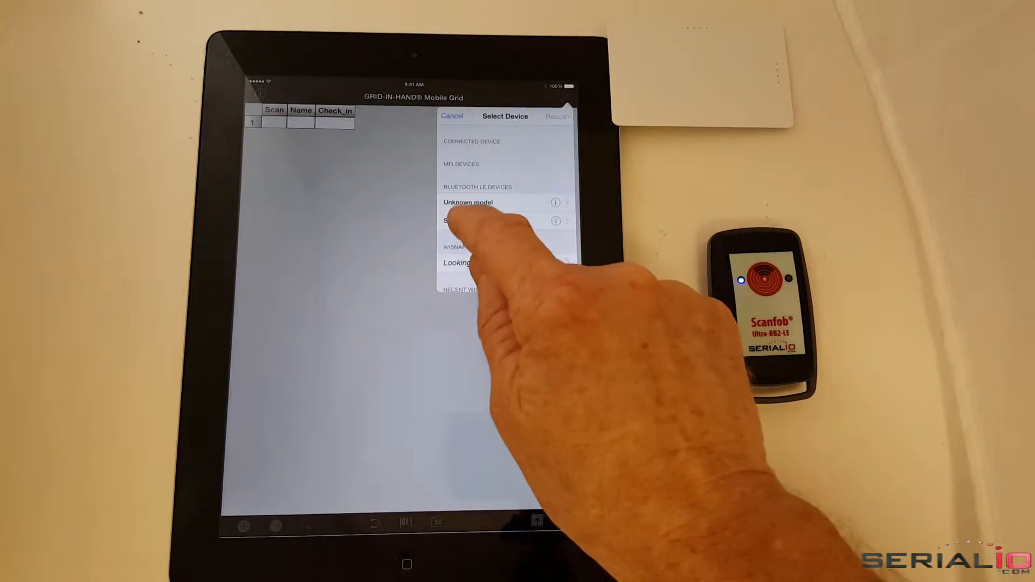
{"action": "left_click", "coordinate": [462, 220]}
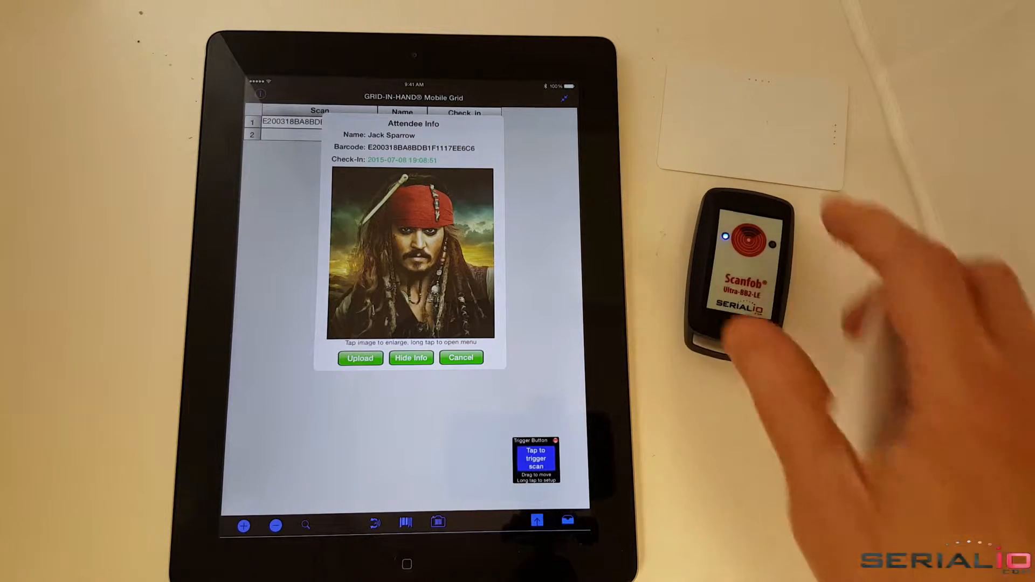
{"action": "left_click", "coordinate": [746, 238]}
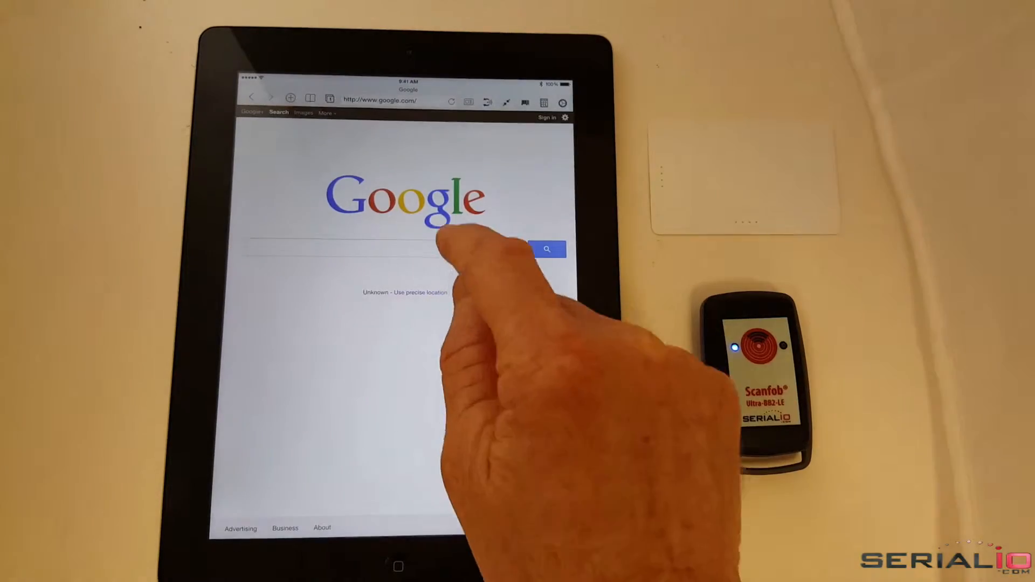
{"action": "left_click", "coordinate": [383, 250]}
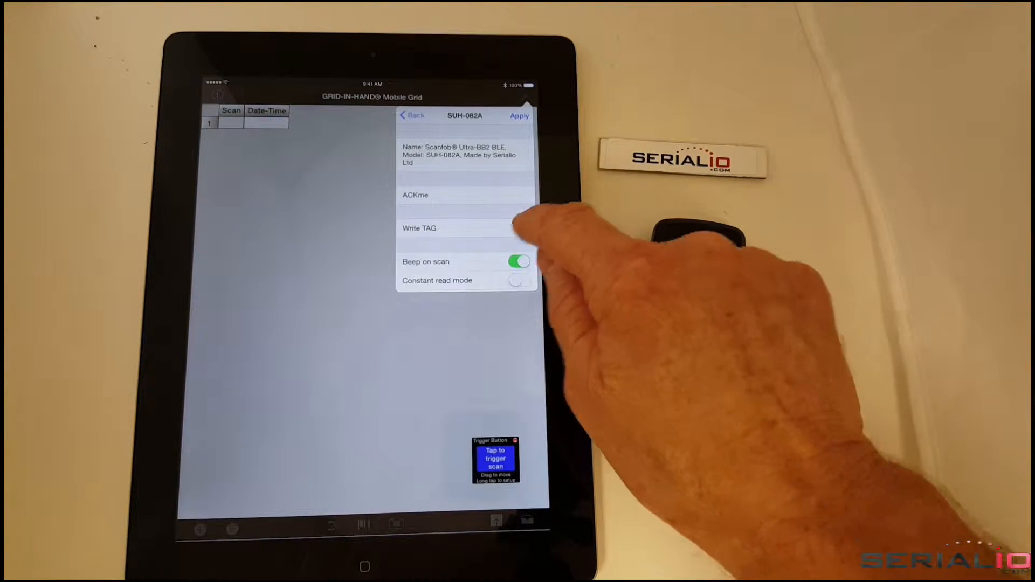
Open the SUH-082A device page with Write TAG, Beep on scan and Constant read mode
{"action": "left_click", "coordinate": [418, 228]}
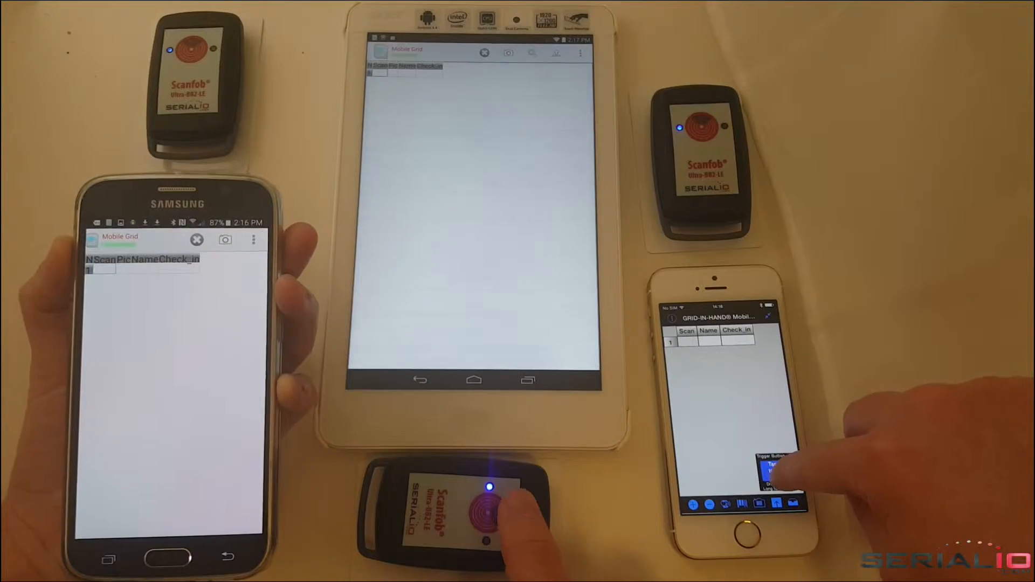
Scan Katy Perry's RFID card into row 1 and open her Attendee Info photo pop-up
{"action": "left_click", "coordinate": [487, 500]}
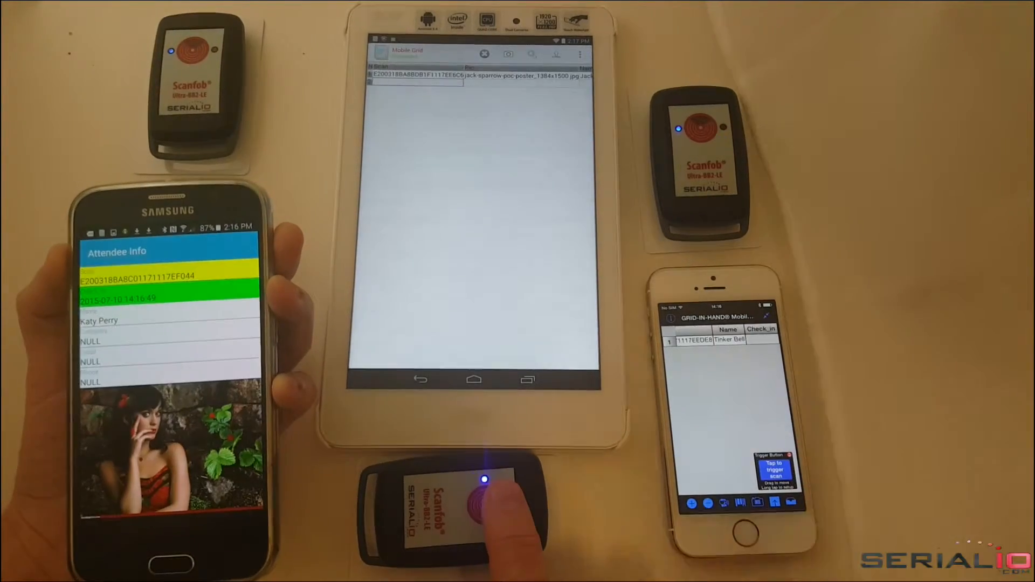
{"action": "left_click", "coordinate": [483, 492]}
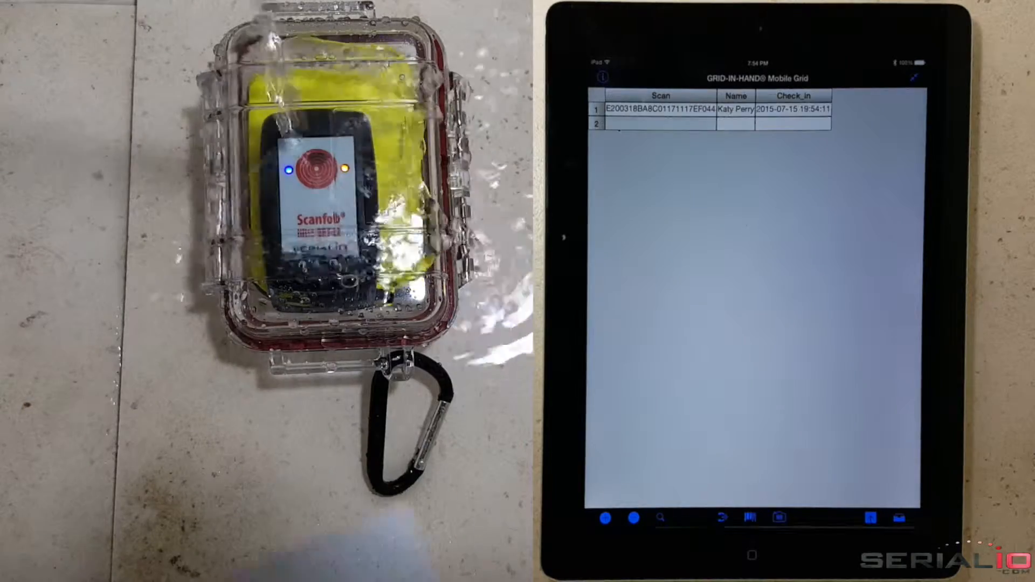
{"action": "left_click", "coordinate": [660, 109]}
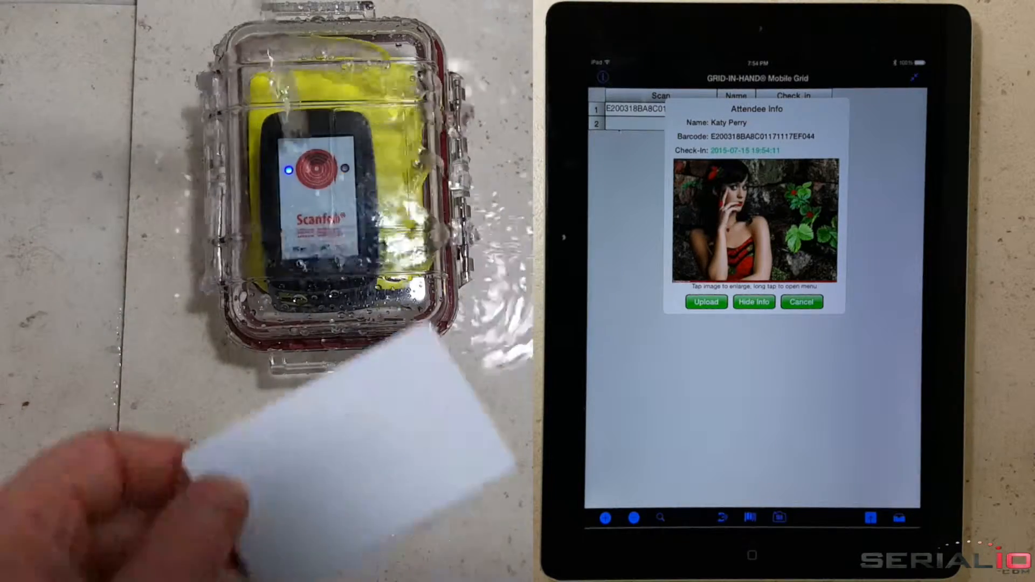